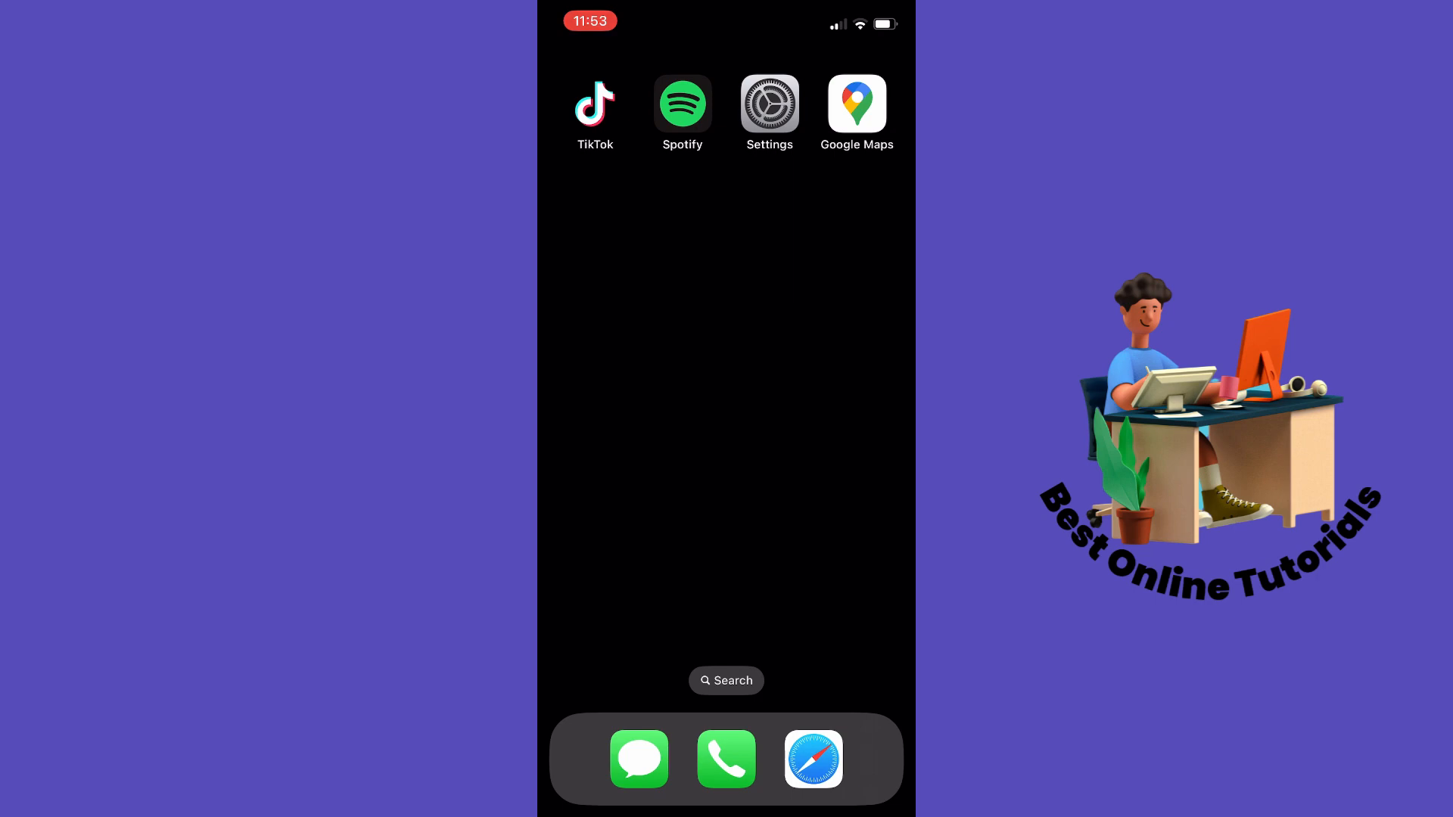
# Launch Google Maps and drop a pin on the satellite map of downtown Tulsa
pyautogui.click(855, 102)
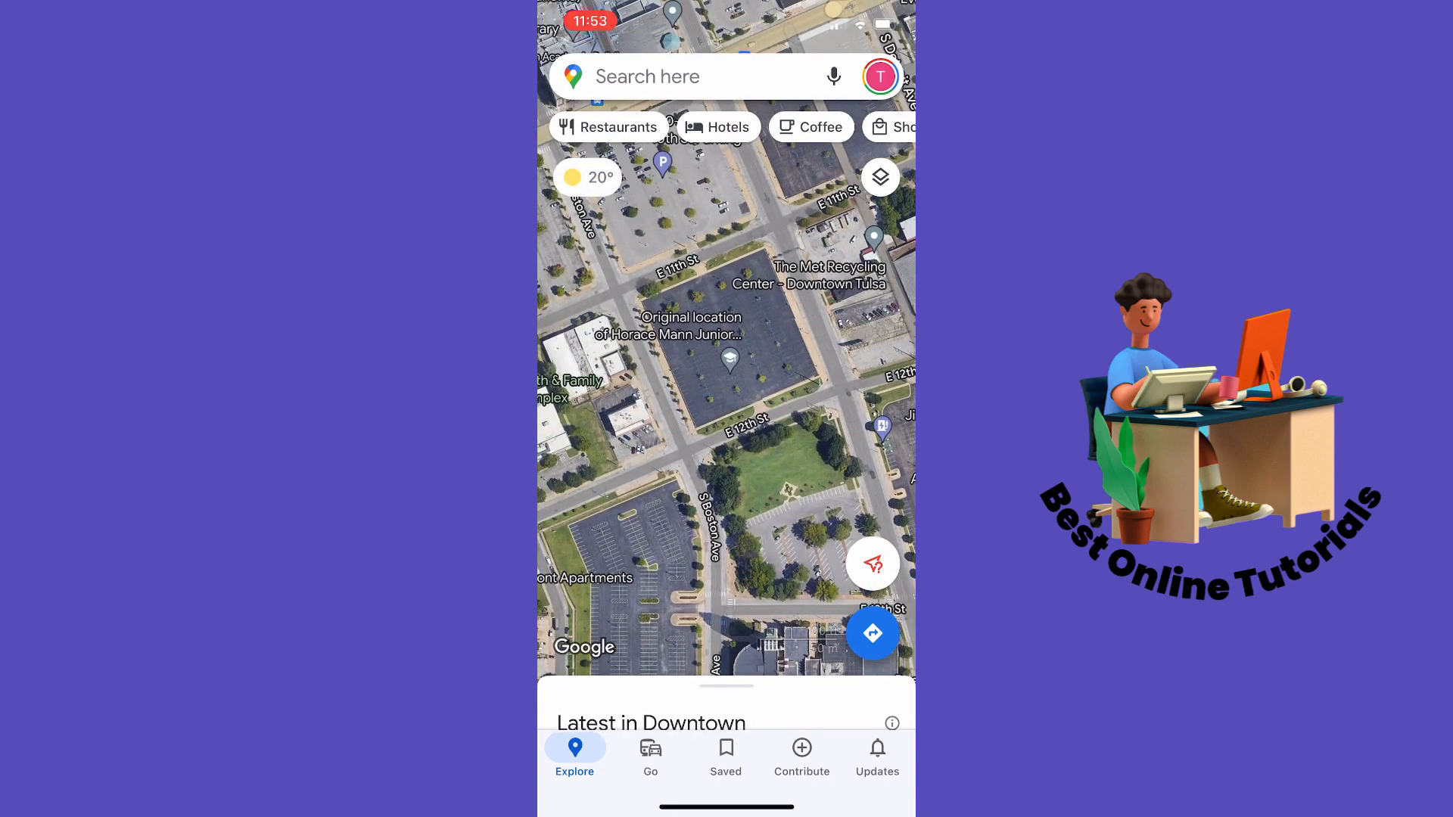
pyautogui.click(726, 359)
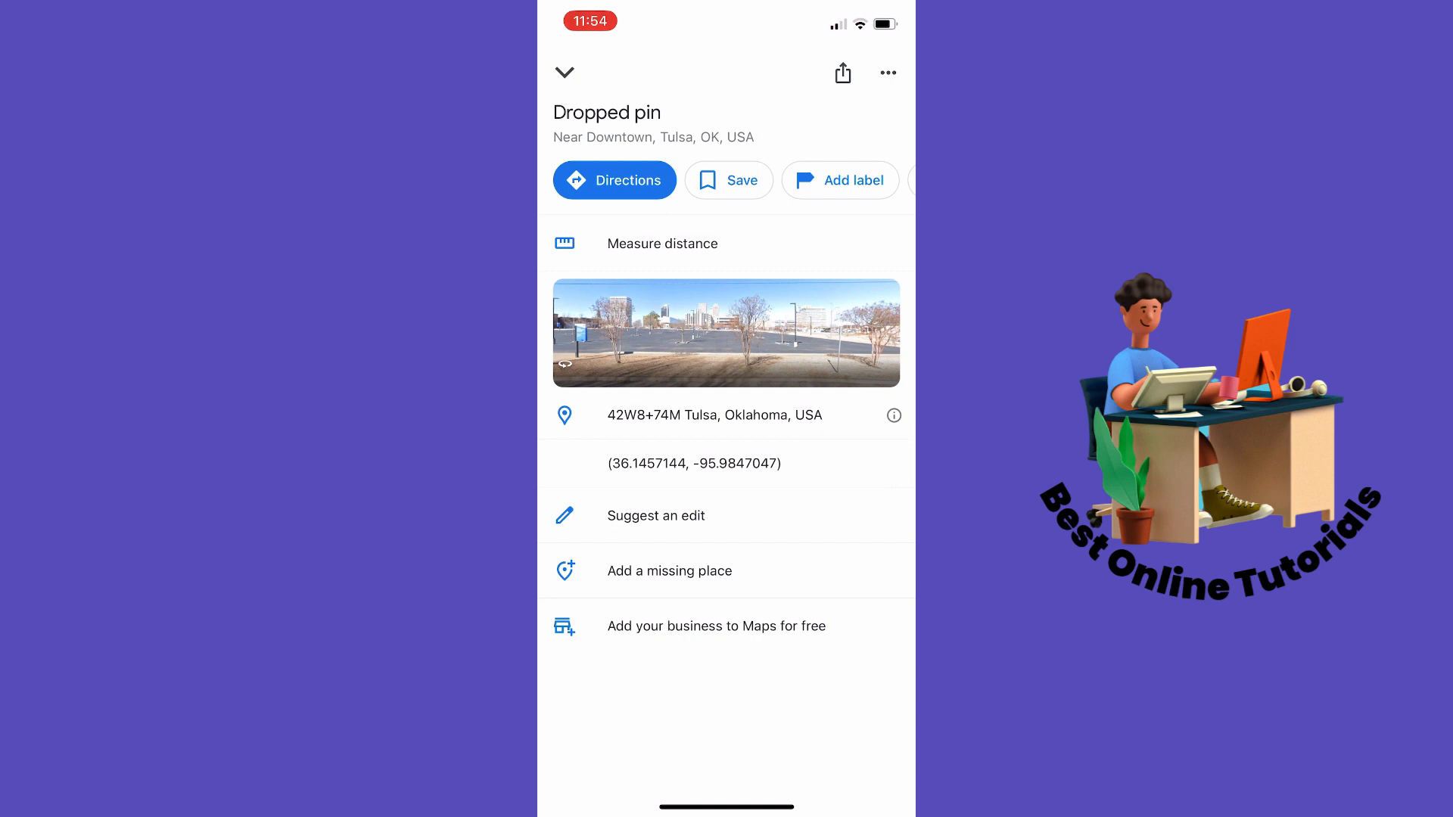
# Long-press the pin's coordinates (36.1457144, -95.9847047) to copy them
pyautogui.click(693, 463)
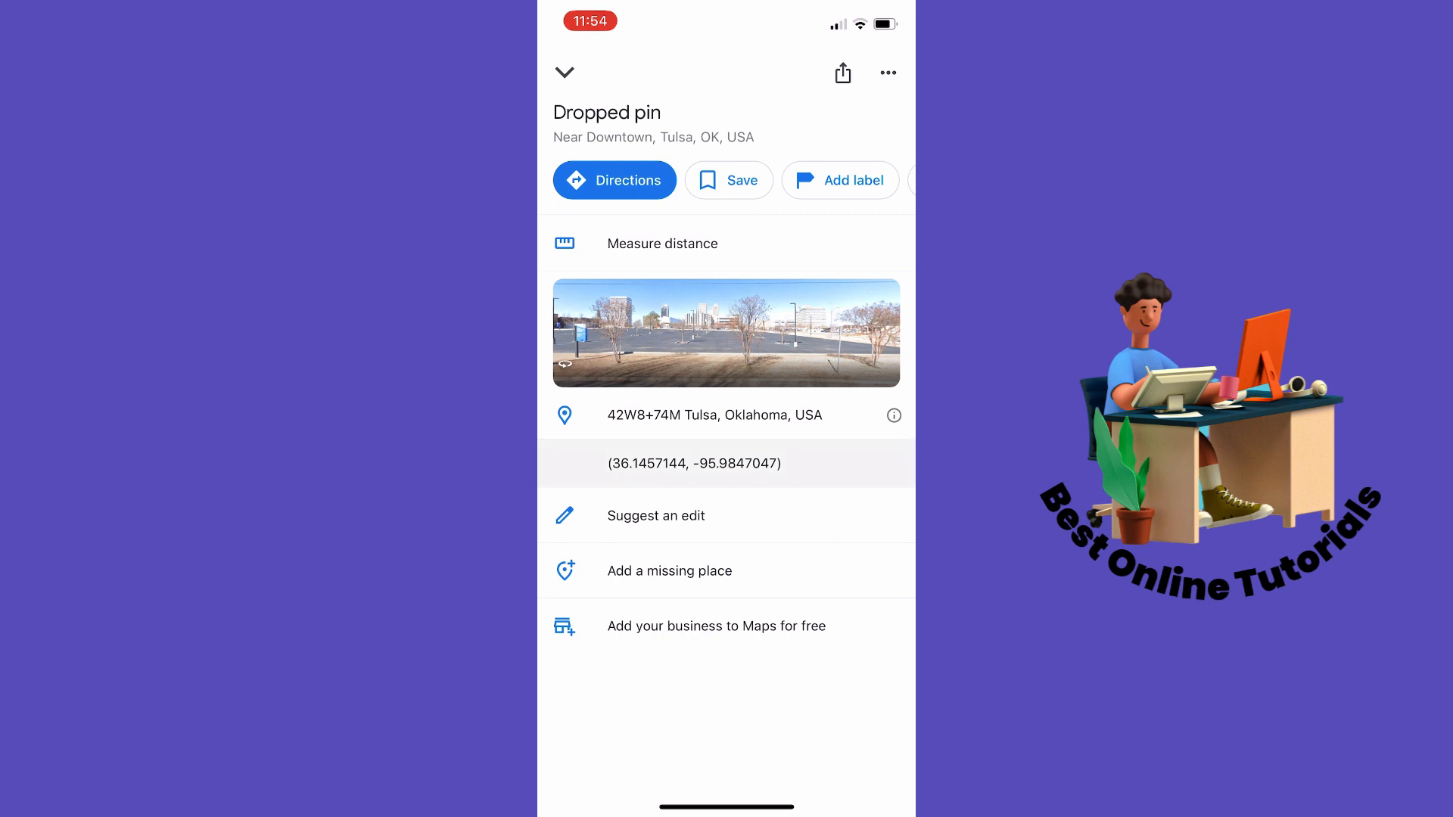